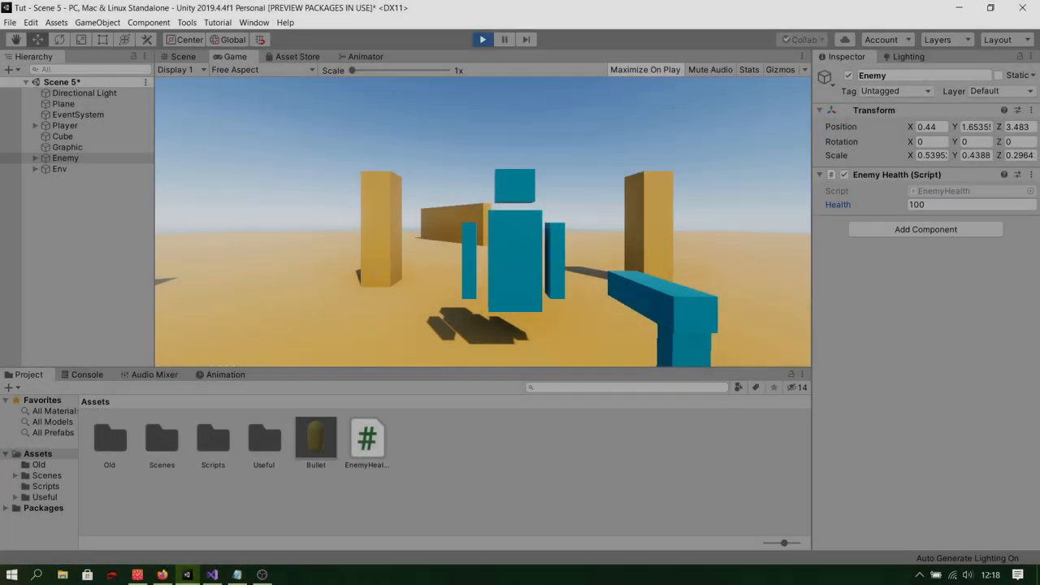
# - Exit Play mode to stop the running scene test
pyautogui.click(644, 69)
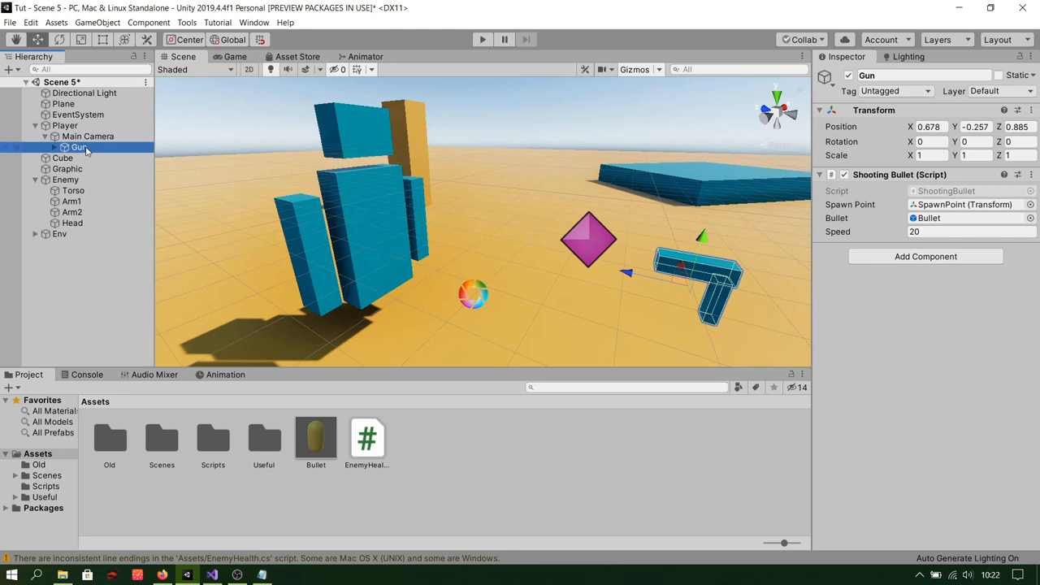
pyautogui.moveTo(147, 163)
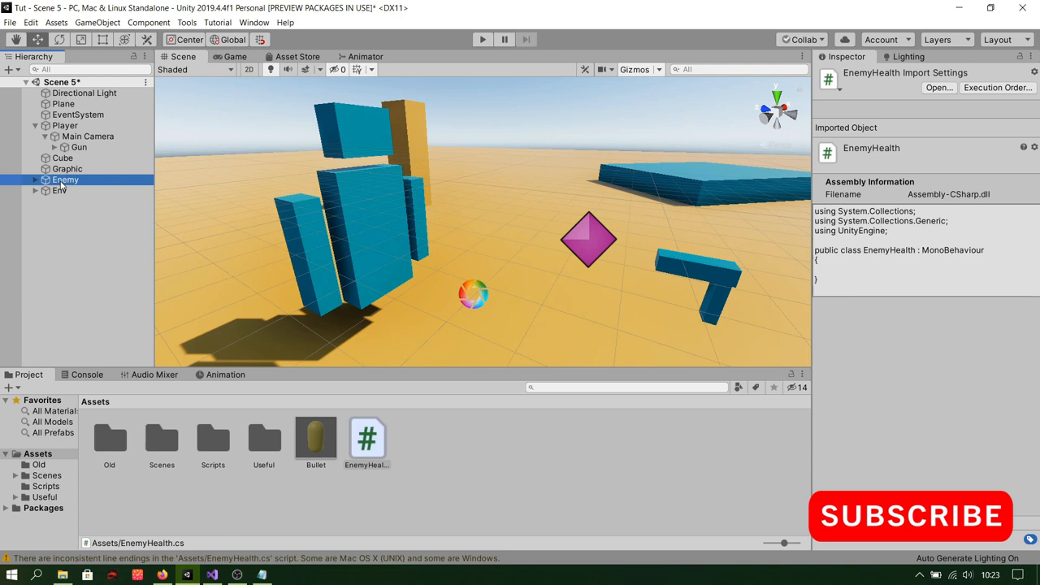
# - Select the Enemy object in the Hierarchy
pyautogui.click(78, 147)
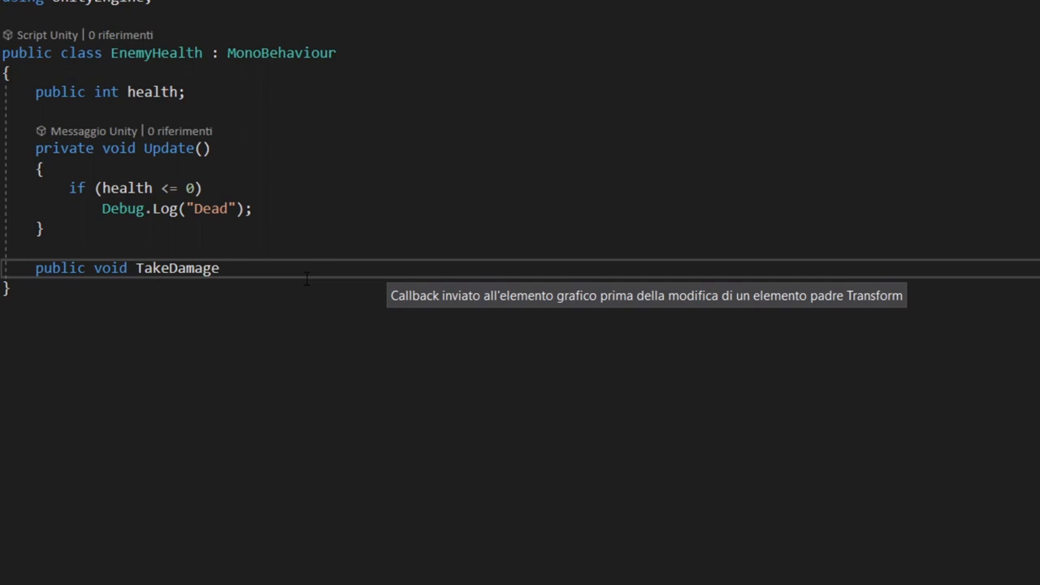
# - Declare the TakeDamage method's (int damage) parameter in EnemyHealth
pyautogui.write('(int damage)')
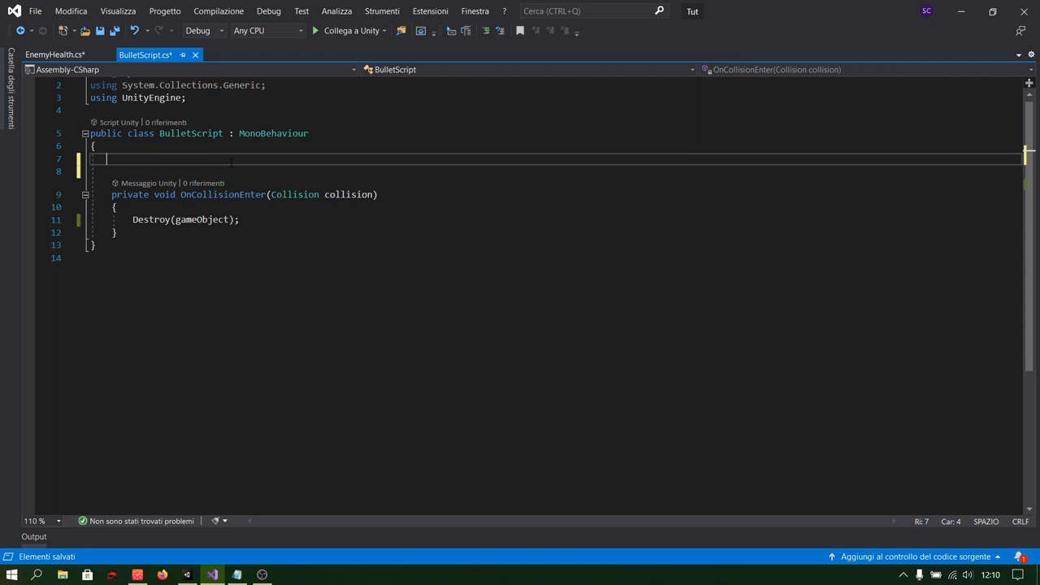
# - Add an EnemyHealth field to BulletScript and assign it from collision.gameObject on a Head hit
pyautogui.write('EnemyHealth enemyHelat')
pyautogui.write('enemyHealthScript')
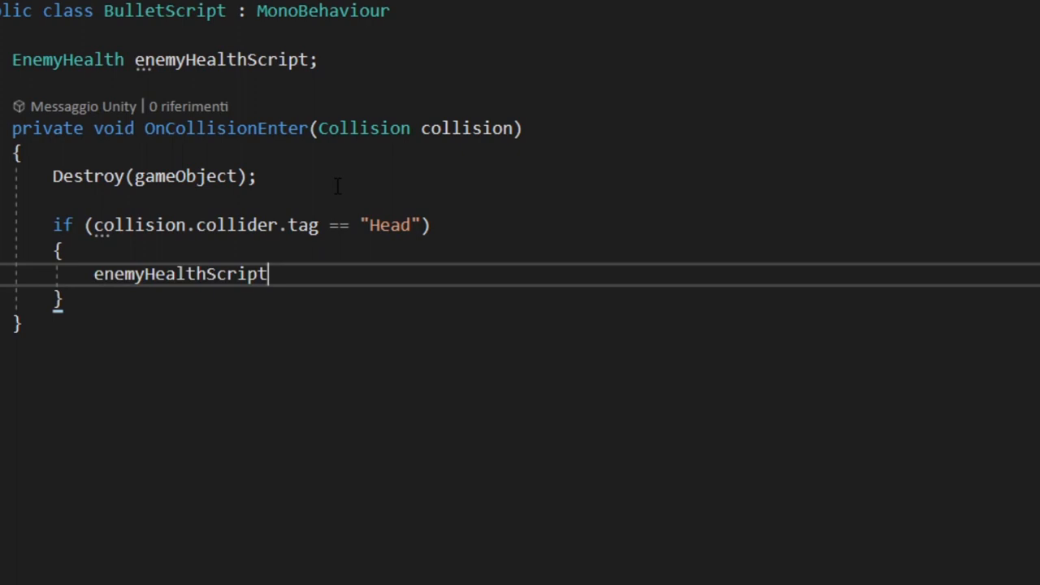
pyautogui.write('=collision.gameObject.g')
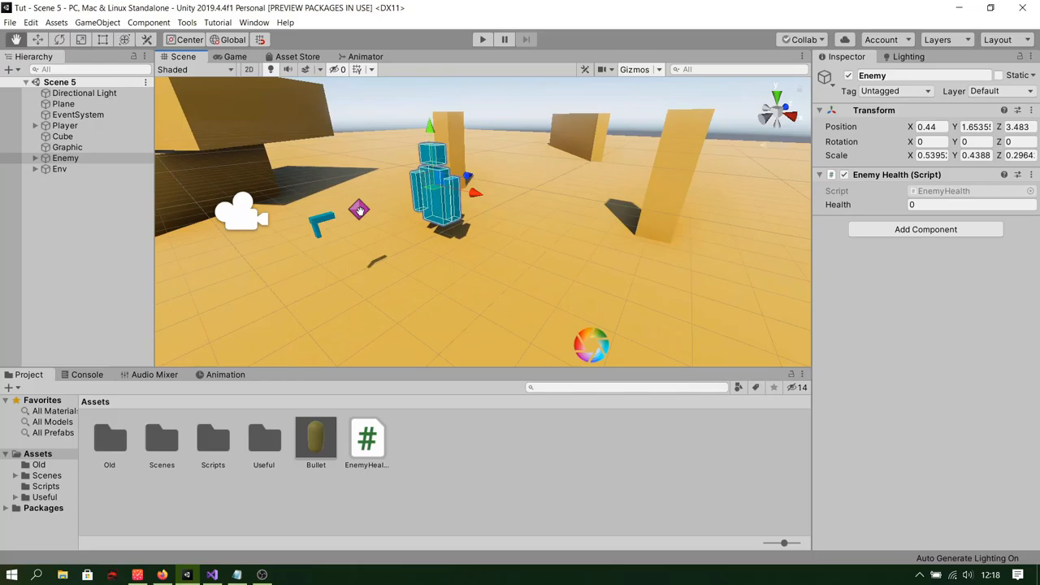
# - Set the Enemy's Health field to a new value starting with 1
pyautogui.write('1')
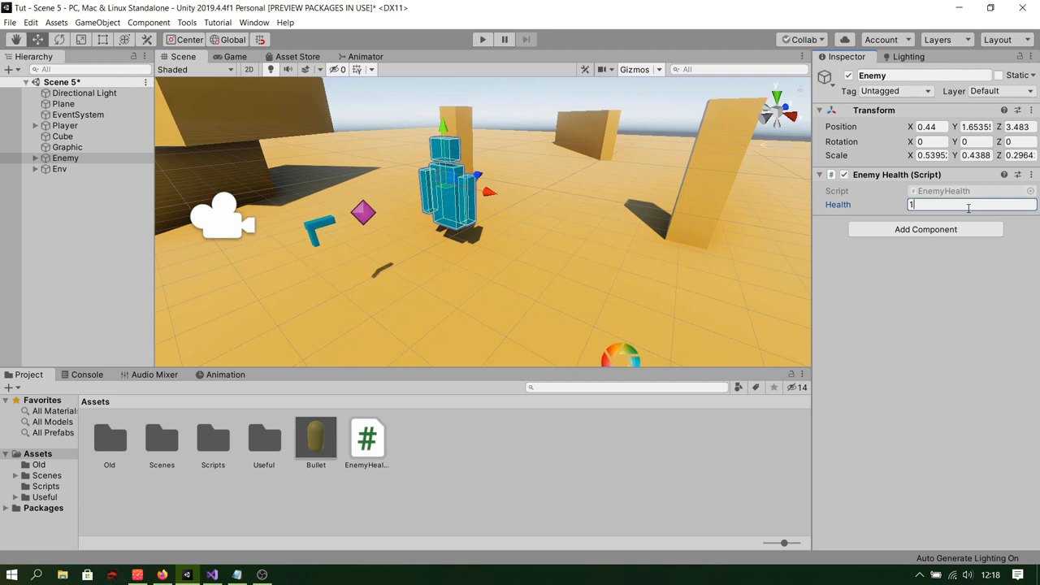